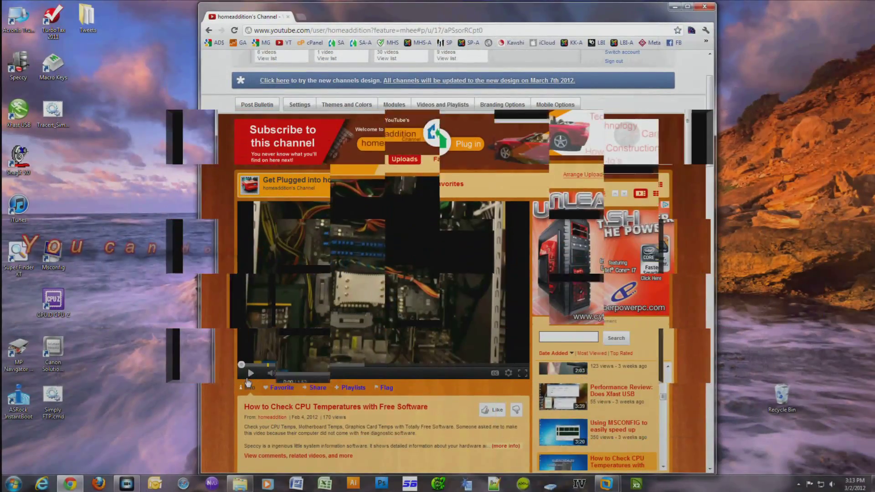
click(249, 372)
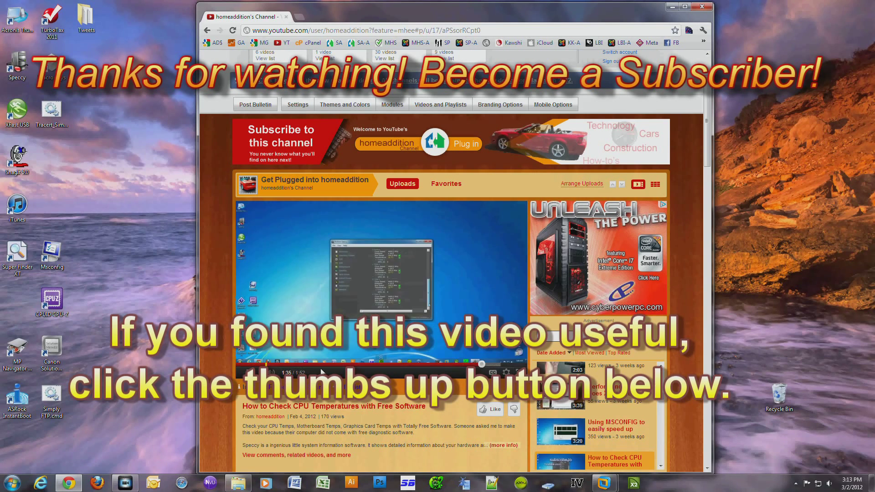
mouse_move(140, 287)
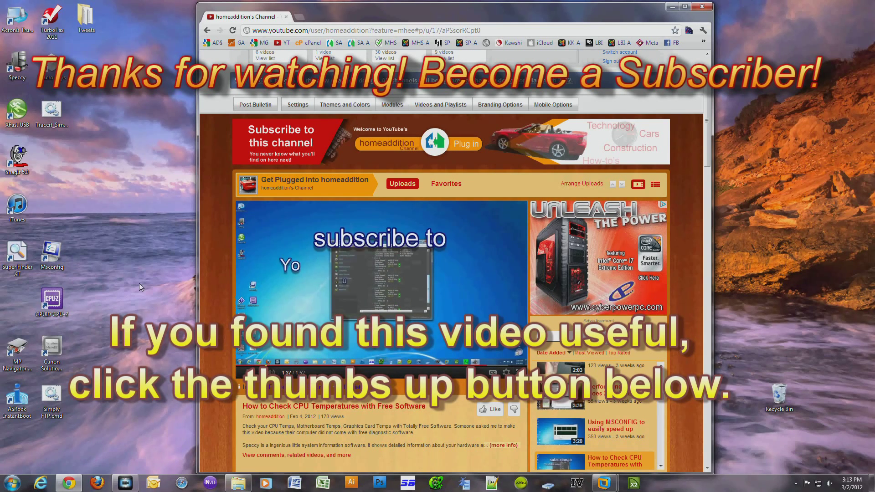